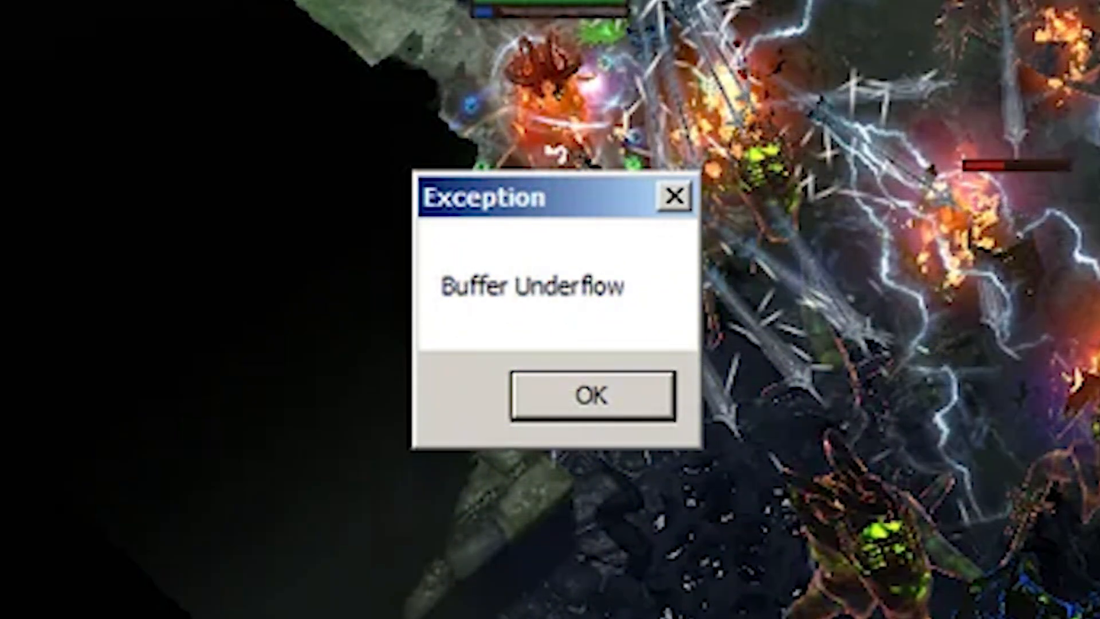
Dismiss the Buffer Underflow exception dialog left by the crash.
{"action": "left_click", "coordinate": [593, 394]}
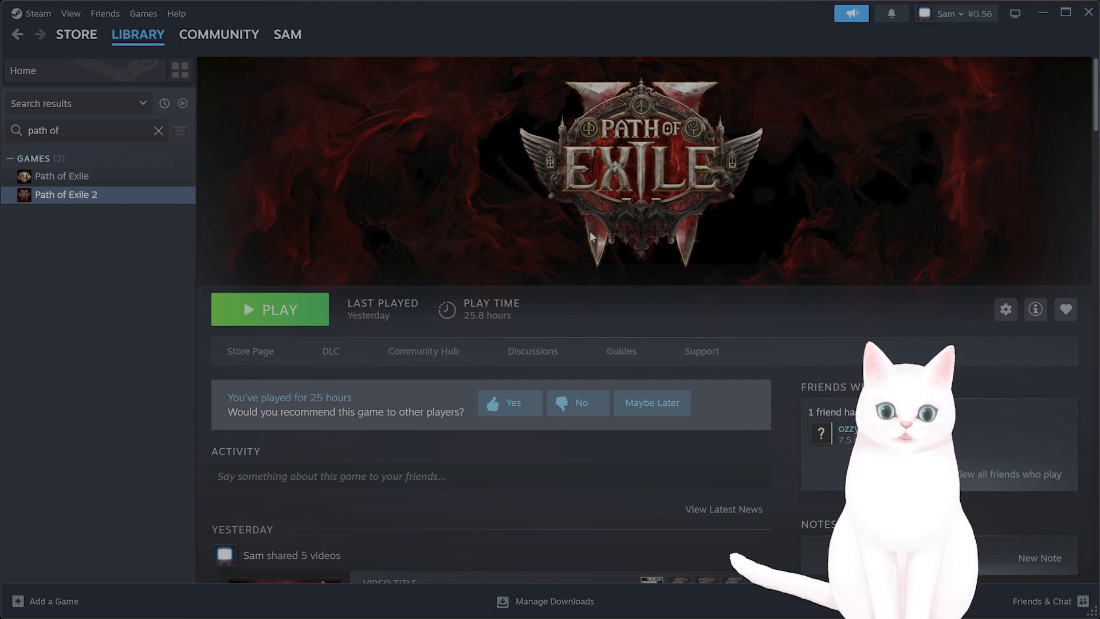
{"action": "mouse_move", "coordinate": [143, 91]}
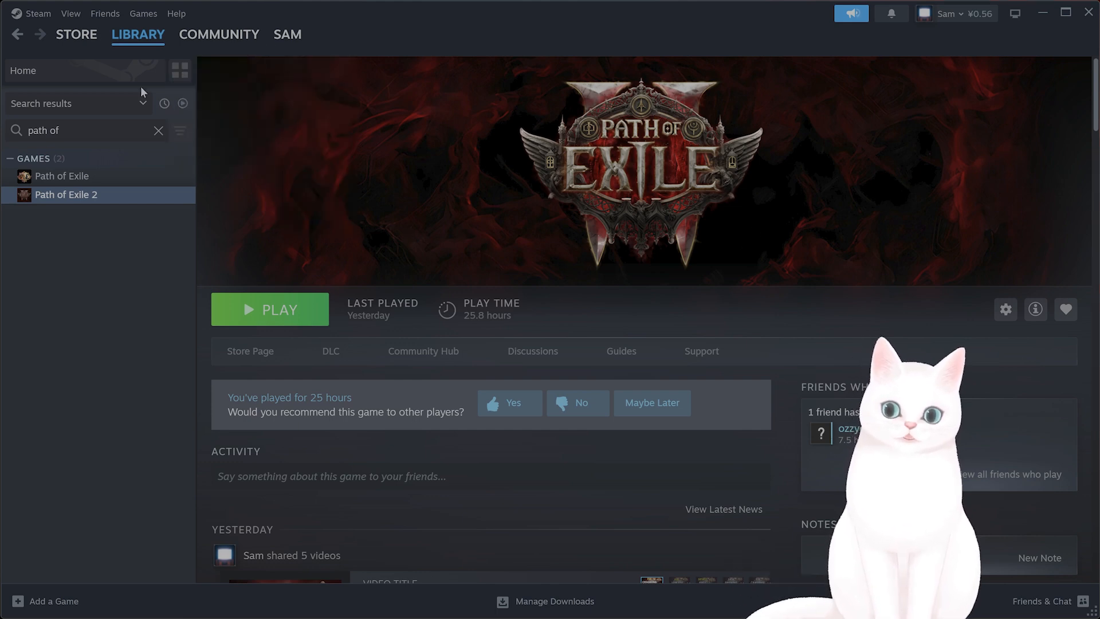
From Path of Exile 2's Properties > Installed Files, start Verify integrity of game files.
{"action": "right_click", "coordinate": [66, 194]}
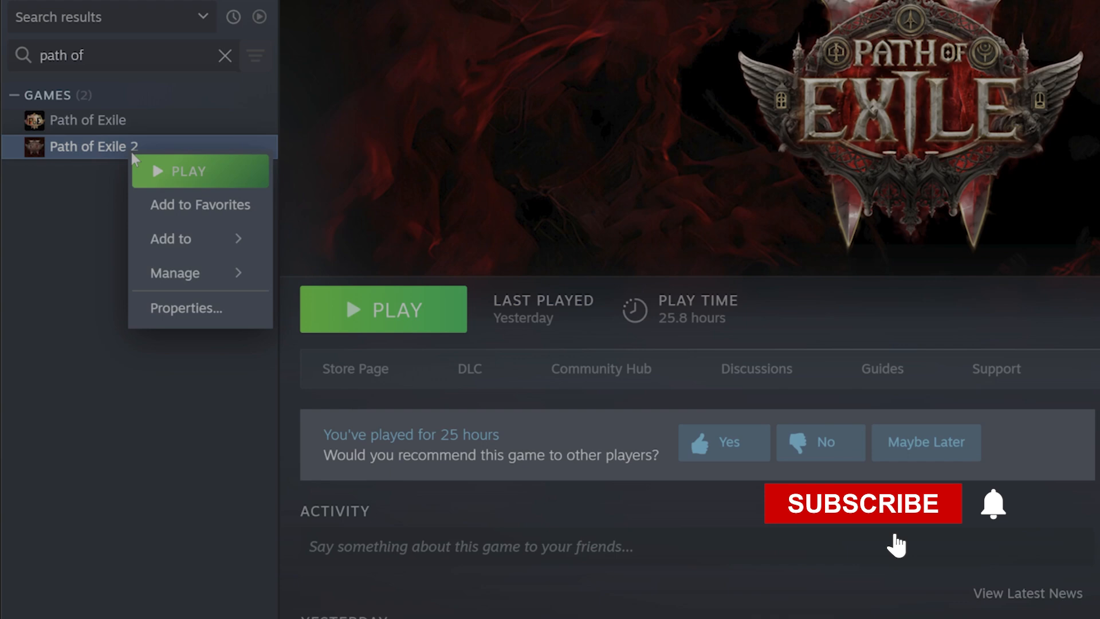
{"action": "left_click", "coordinate": [185, 309]}
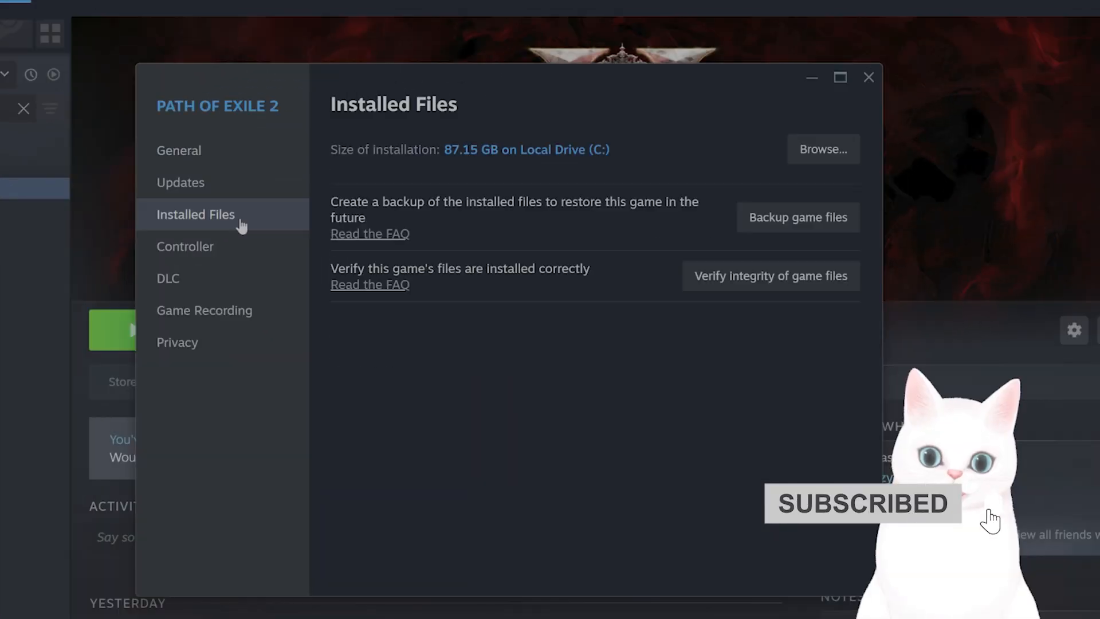
{"action": "mouse_move", "coordinate": [770, 275]}
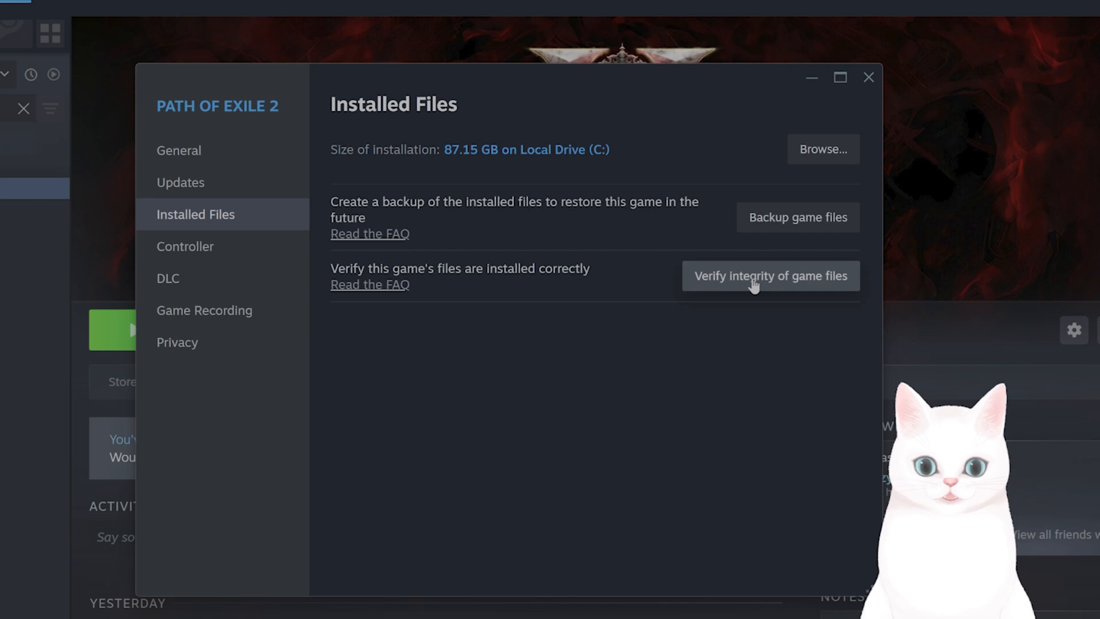
{"action": "left_click", "coordinate": [869, 77]}
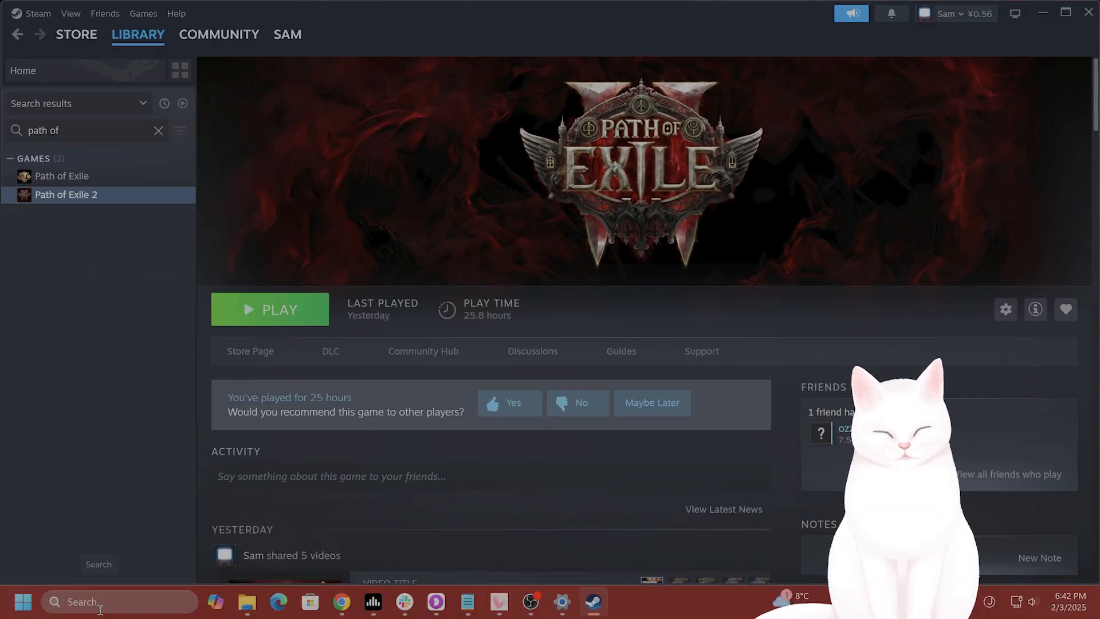
Search 'settings', then reach Windows Update's Update history and its Uninstall updates list.
{"action": "type", "text": "settings"}
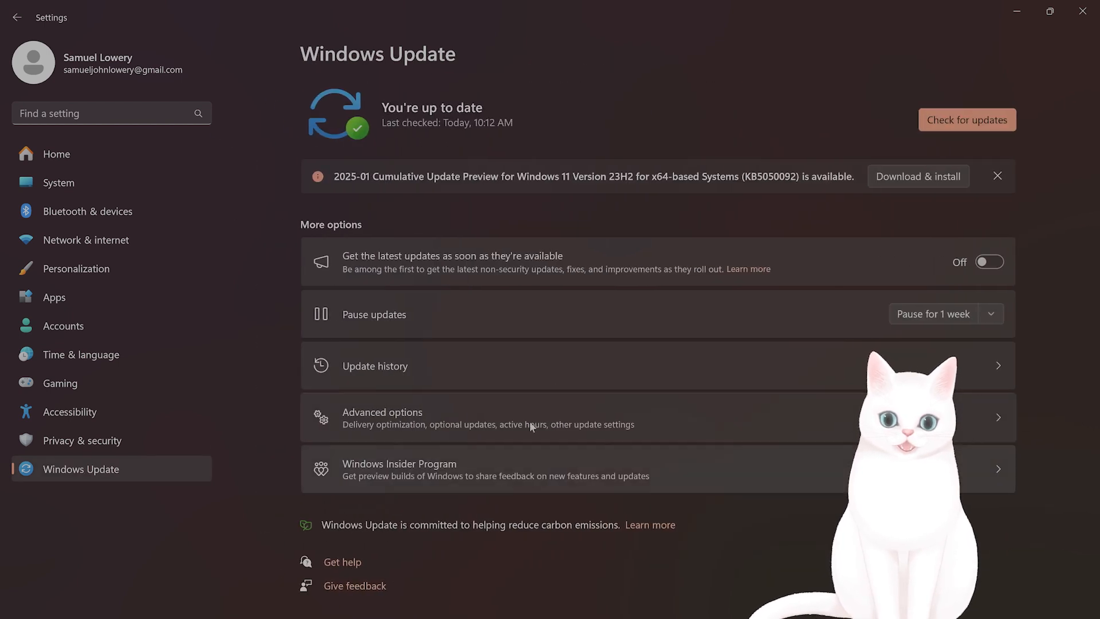
{"action": "mouse_move", "coordinate": [593, 222]}
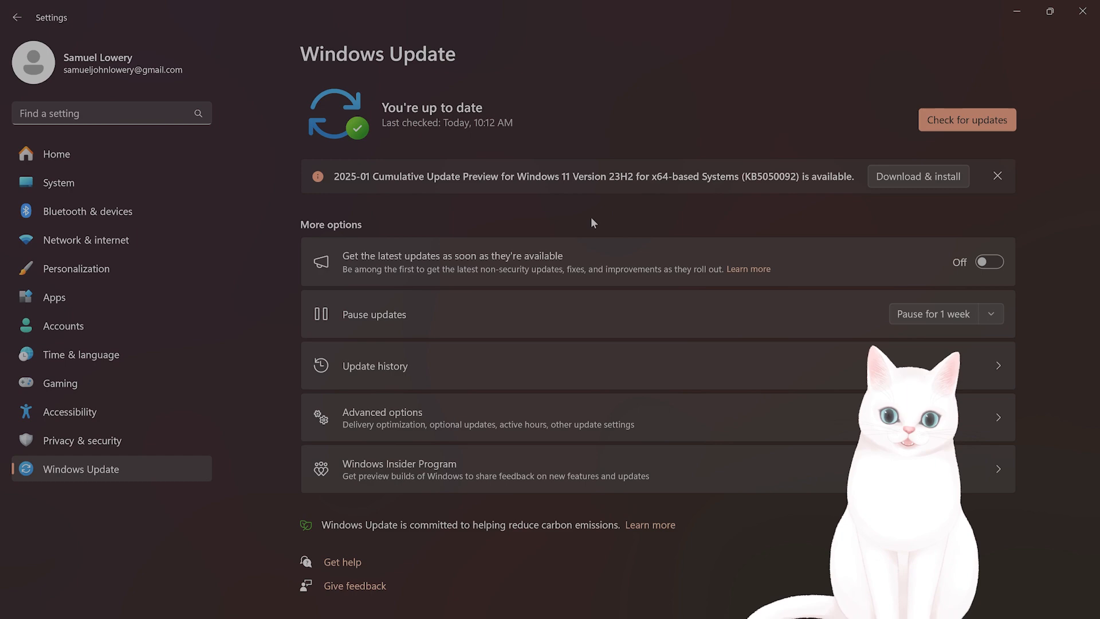
{"action": "left_click", "coordinate": [374, 366]}
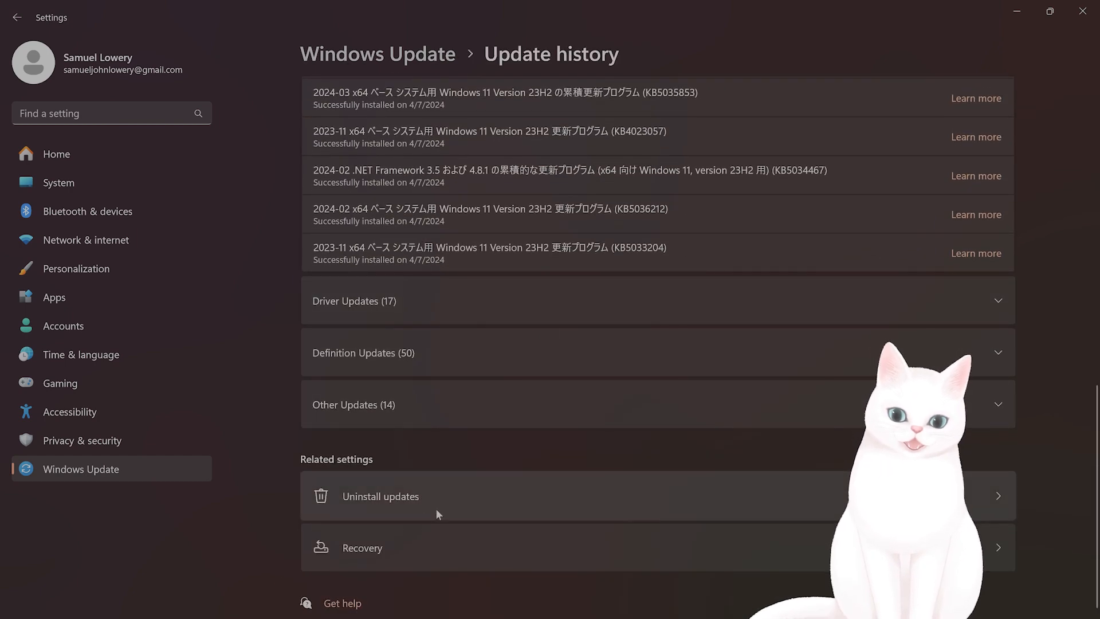
{"action": "left_click", "coordinate": [380, 496]}
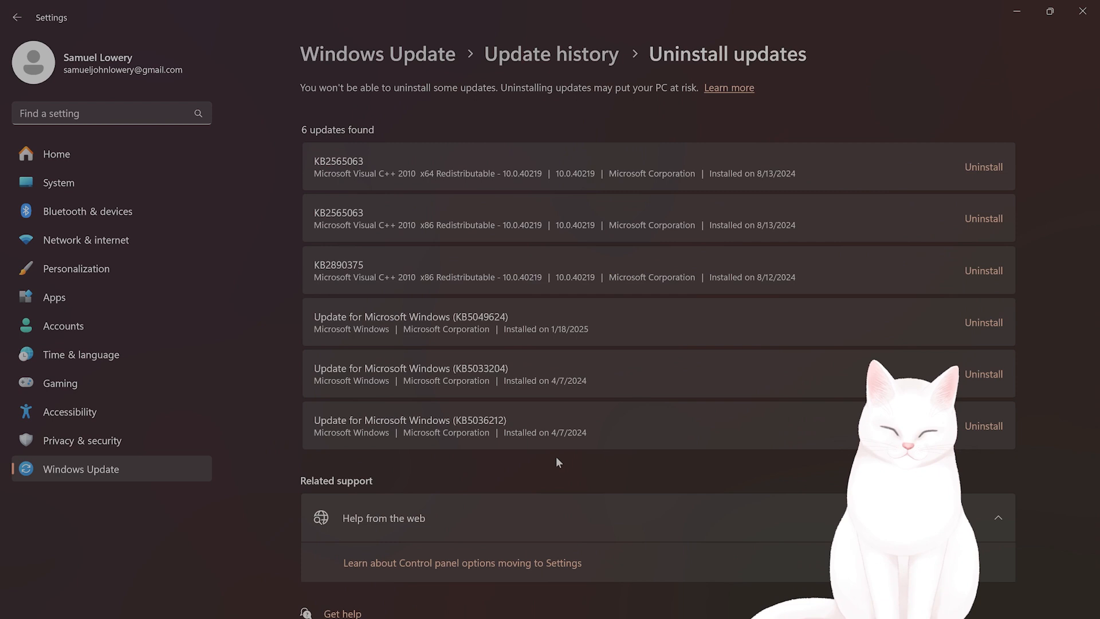
{"action": "mouse_move", "coordinate": [467, 510]}
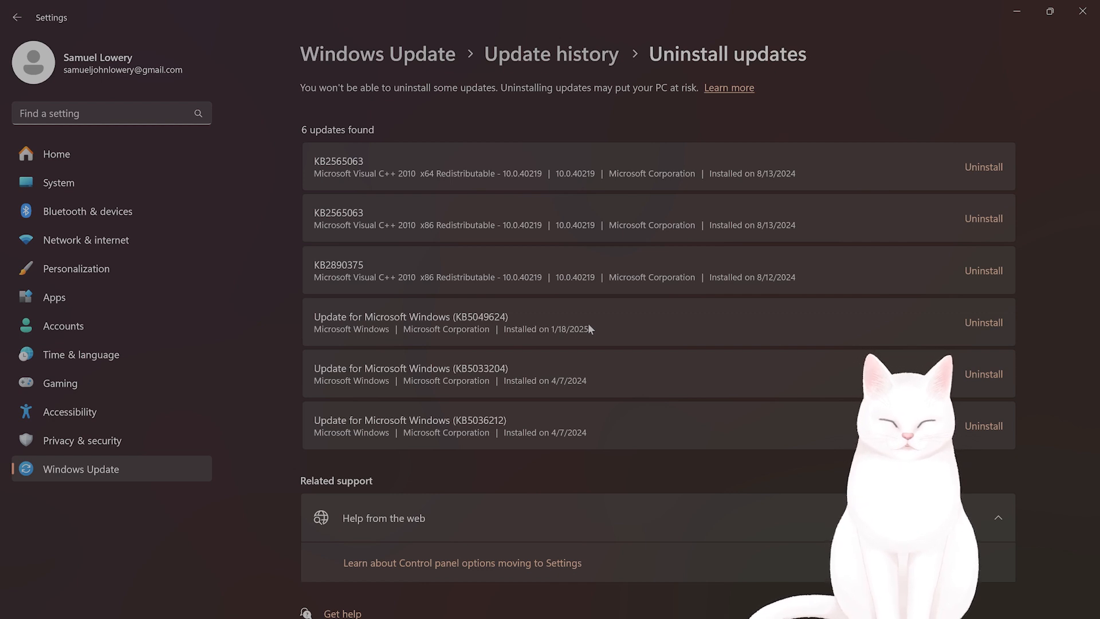
{"action": "mouse_move", "coordinate": [457, 319]}
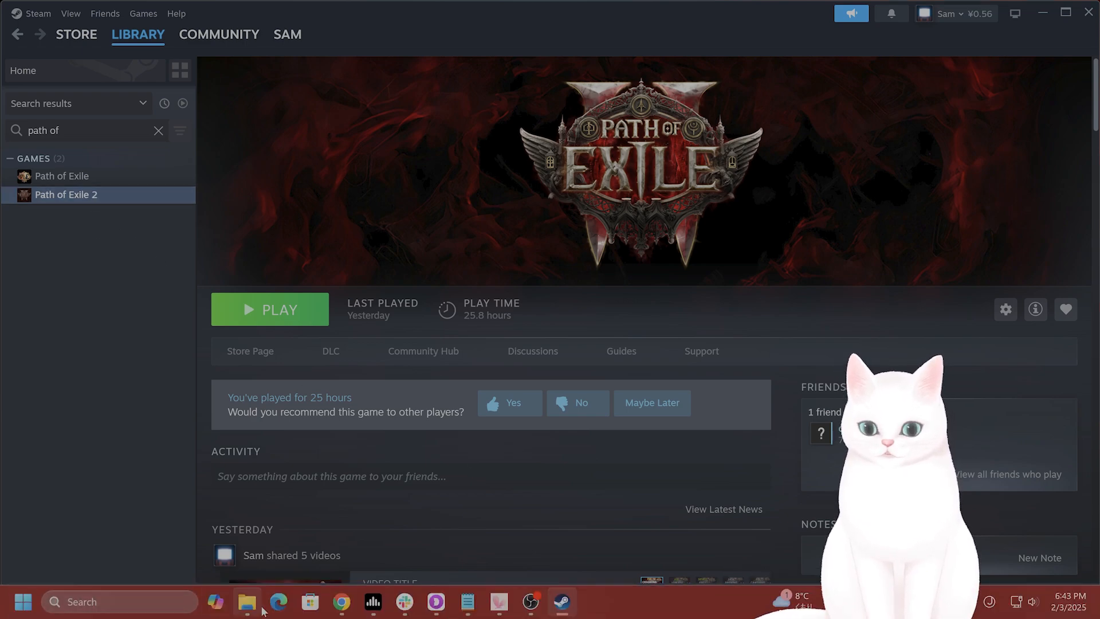
Navigate C:\Program Files (x86)\Steam\steamapps\common into the Path of Exile 2 folder.
{"action": "left_click", "coordinate": [246, 601]}
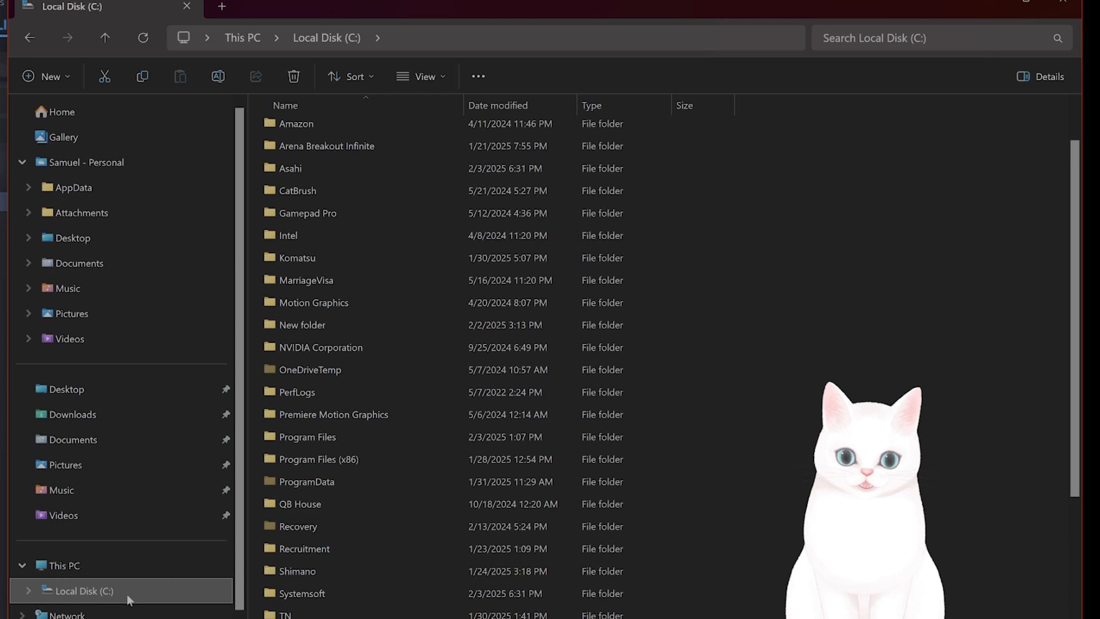
{"action": "scroll", "scroll_direction": "down", "scroll_amount": 3}
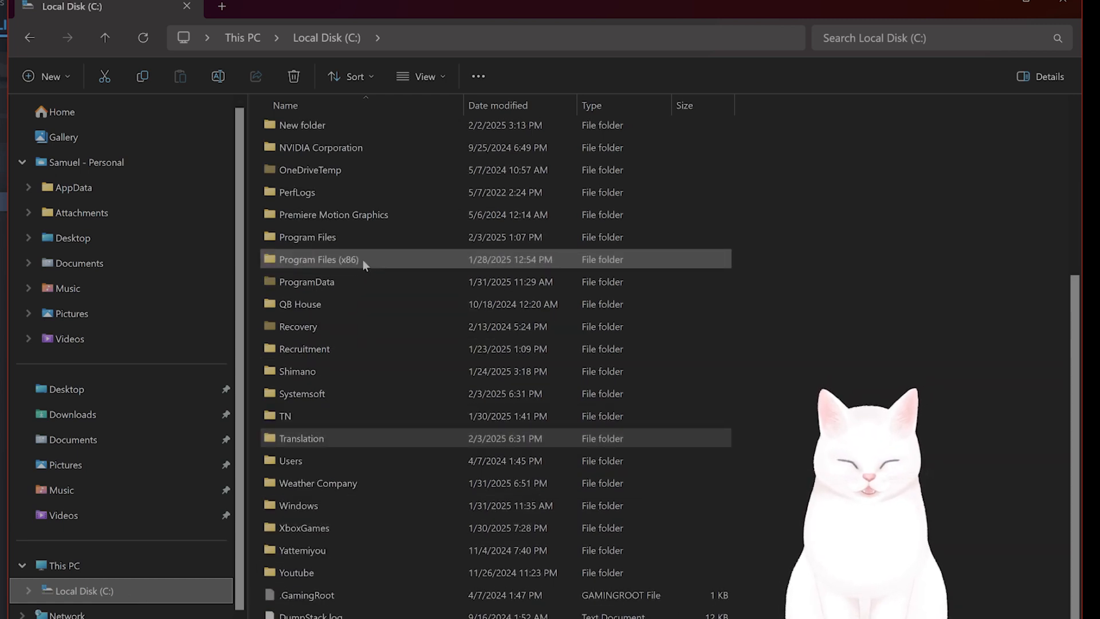
{"action": "double_click", "coordinate": [317, 259]}
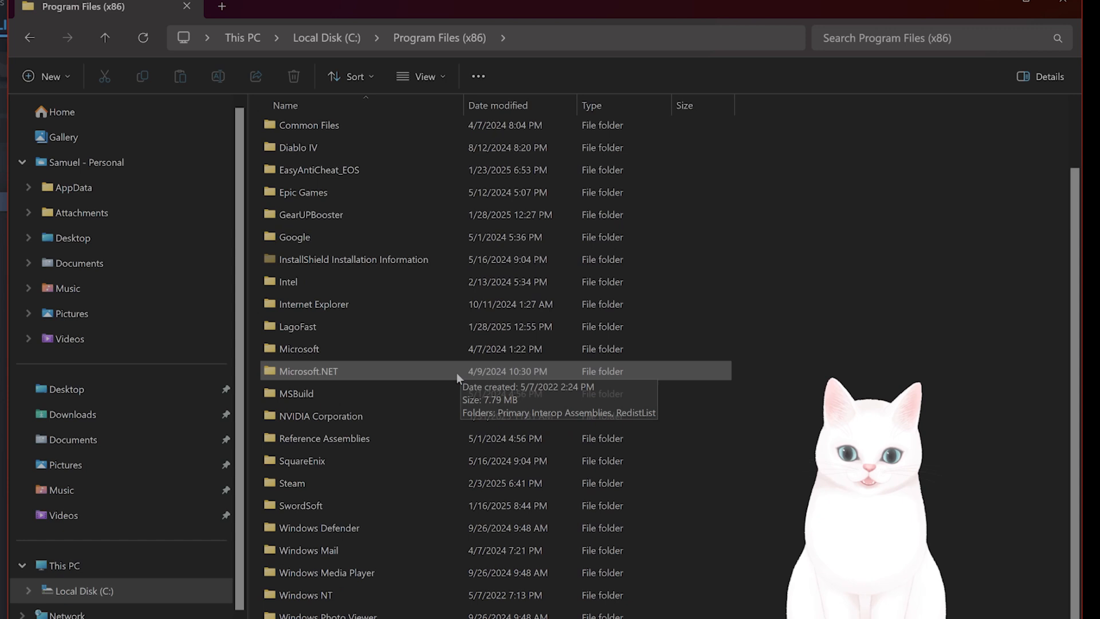
{"action": "double_click", "coordinate": [293, 482]}
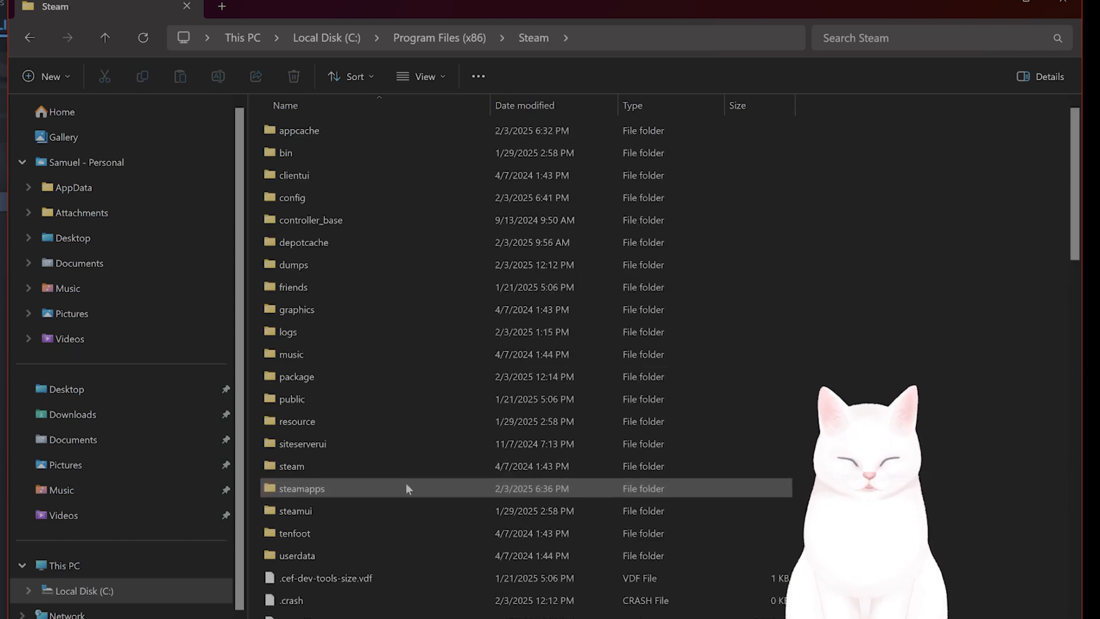
{"action": "double_click", "coordinate": [301, 488]}
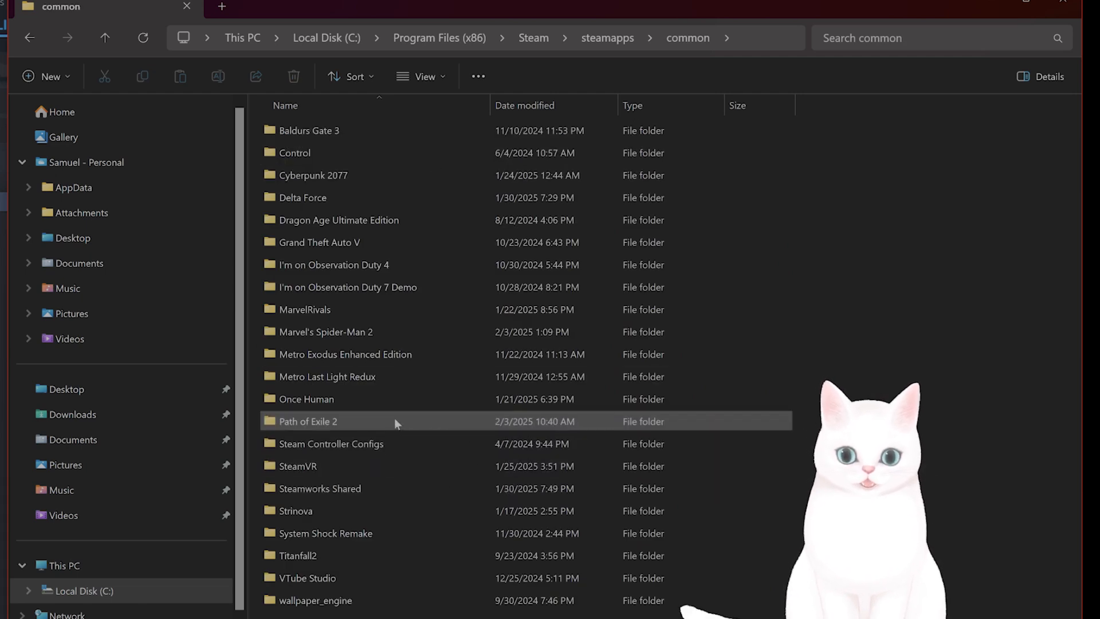
{"action": "double_click", "coordinate": [307, 421]}
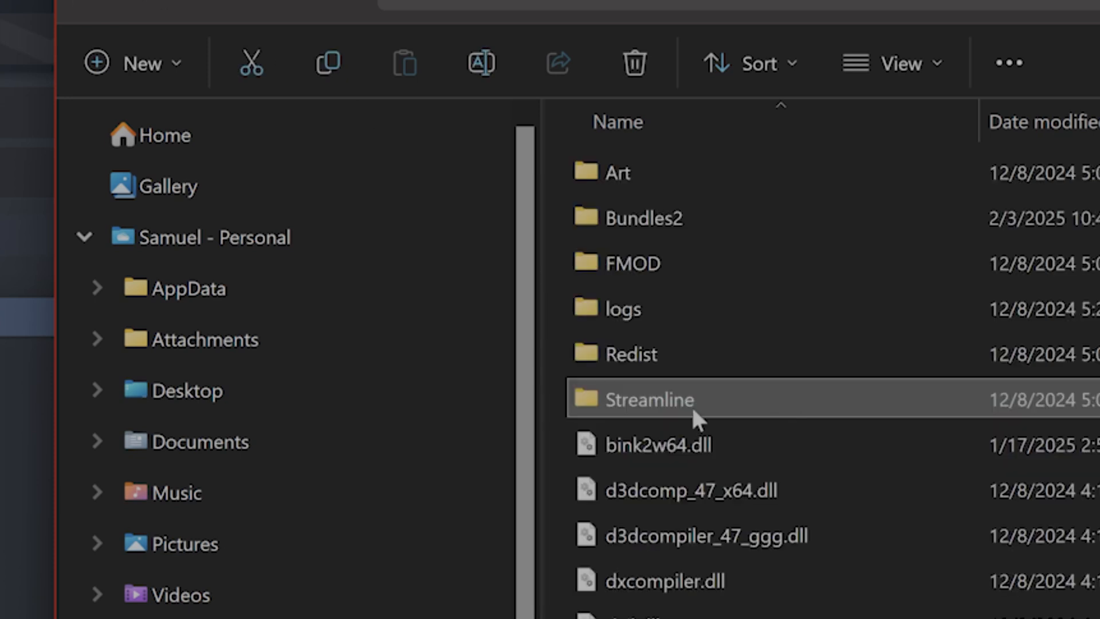
{"action": "mouse_move", "coordinate": [717, 418]}
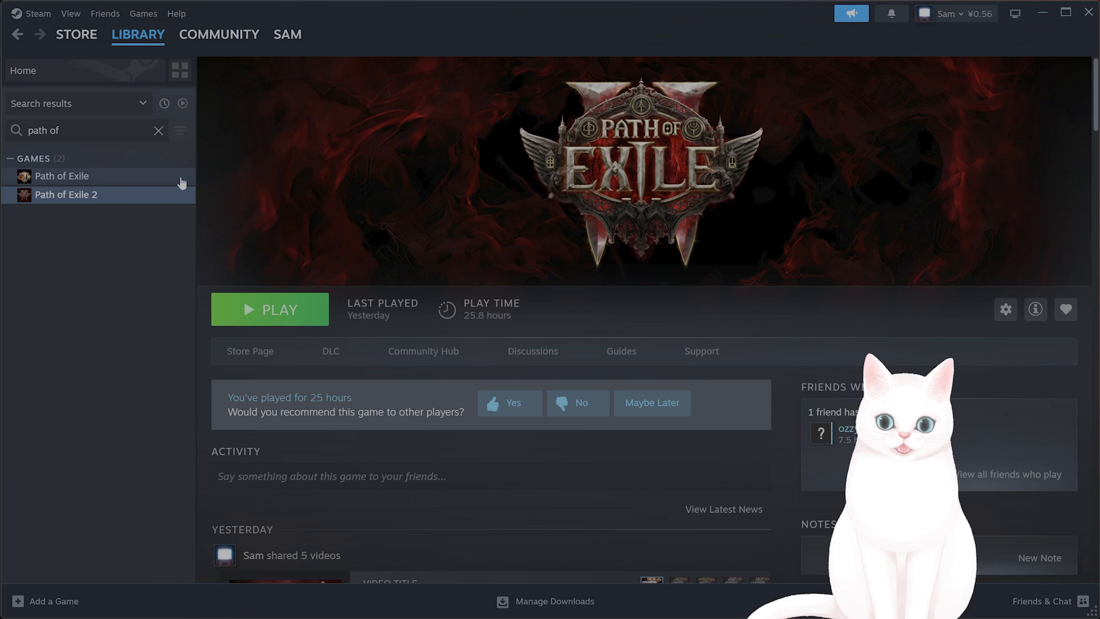
Run Verify integrity of game files again from Path of Exile 2's Installed Files properties.
{"action": "right_click", "coordinate": [66, 195]}
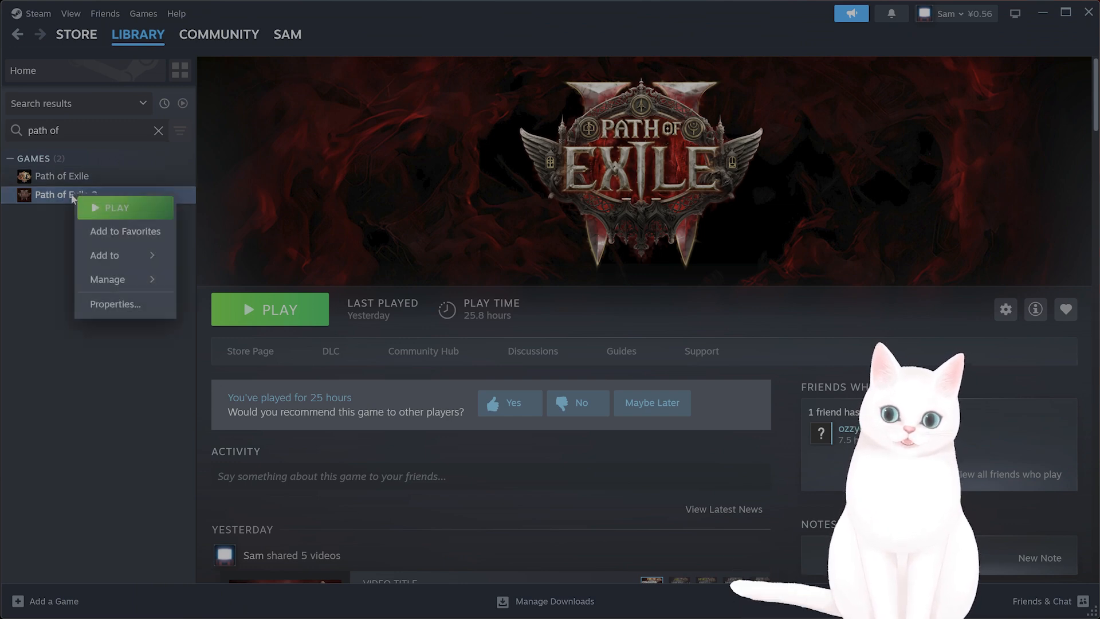
{"action": "left_click", "coordinate": [114, 304]}
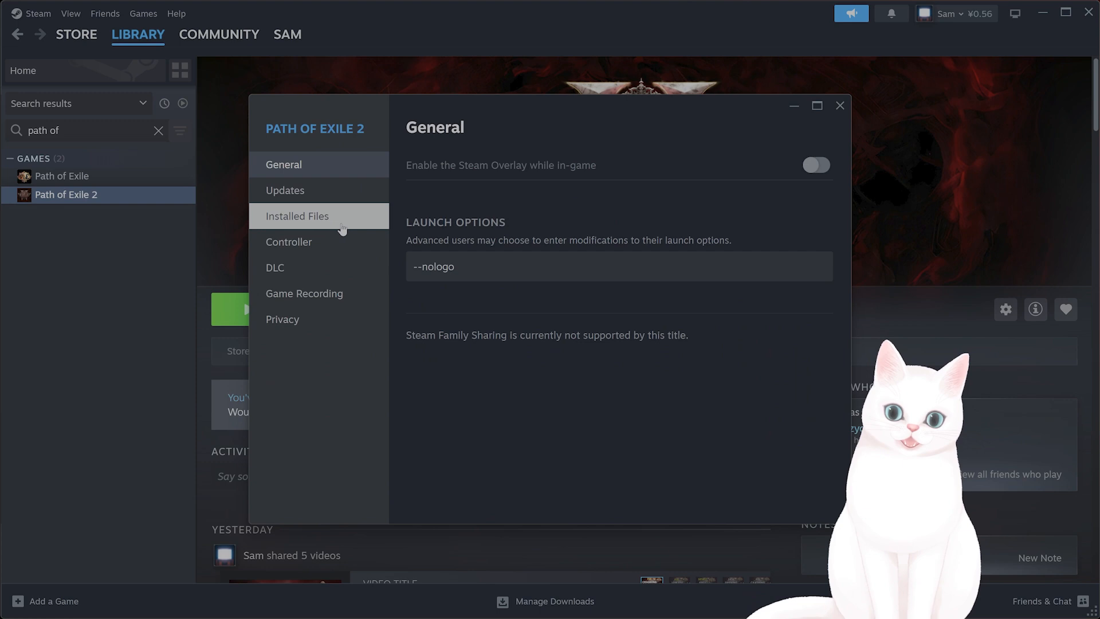
{"action": "left_click", "coordinate": [296, 215]}
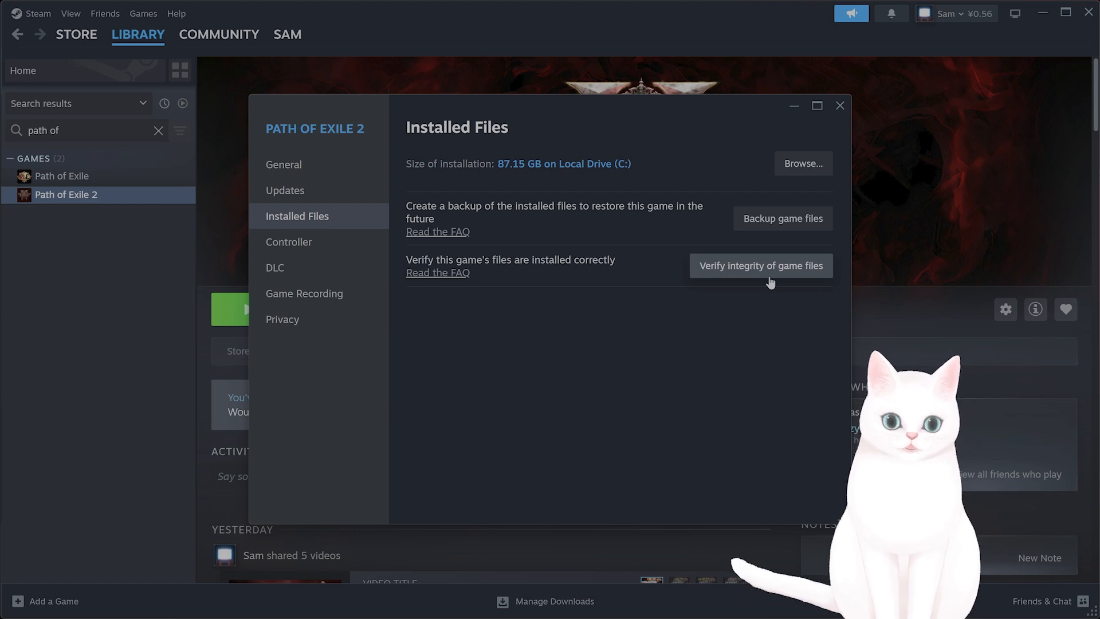
{"action": "left_click", "coordinate": [839, 106]}
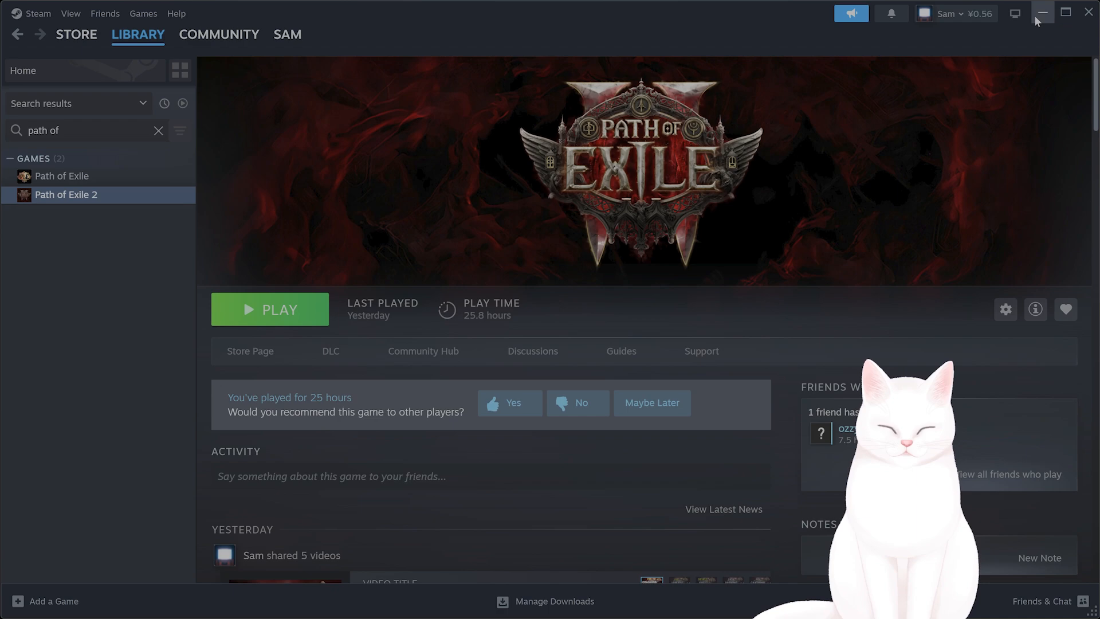
Minimize Steam and, in Manage 3D settings' Program Settings, start adding a program profile.
{"action": "left_click", "coordinate": [1043, 12]}
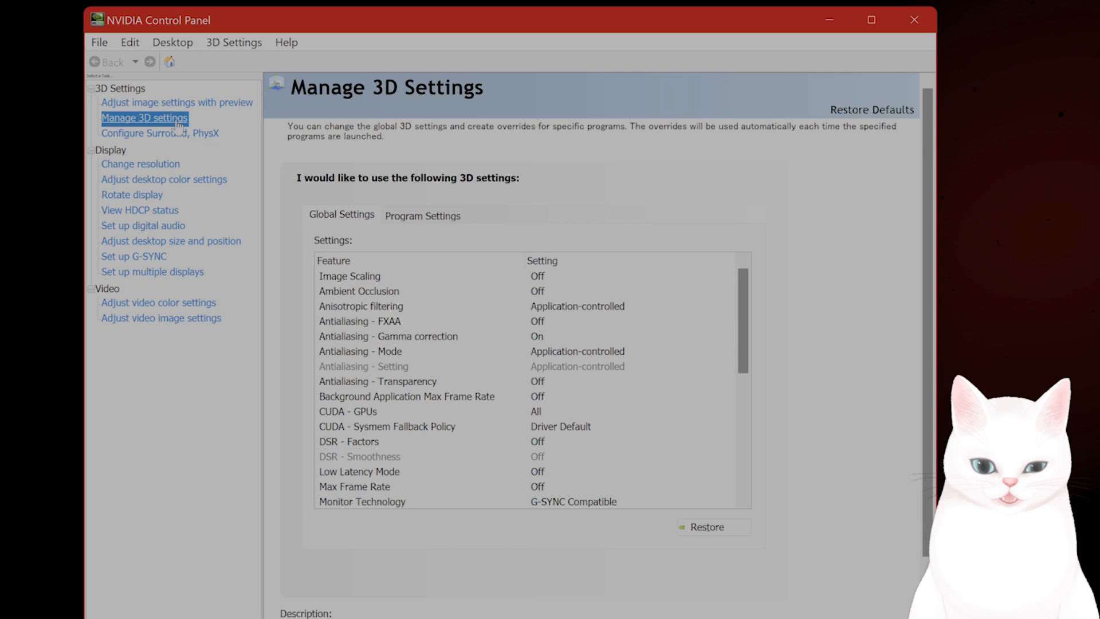
{"action": "left_click", "coordinate": [422, 216]}
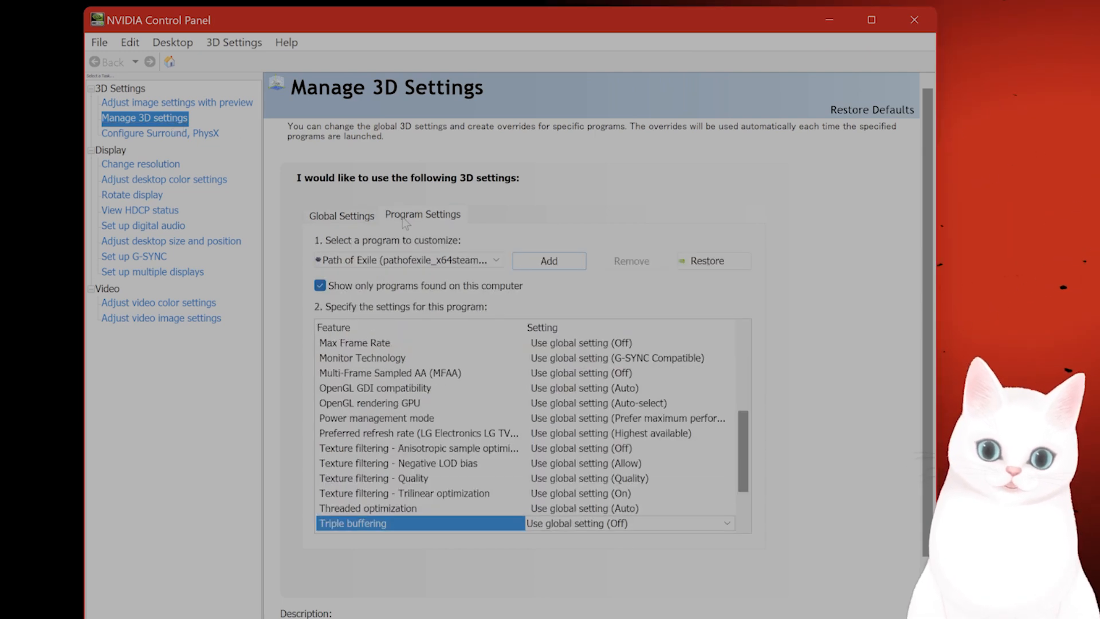
{"action": "left_click", "coordinate": [497, 260]}
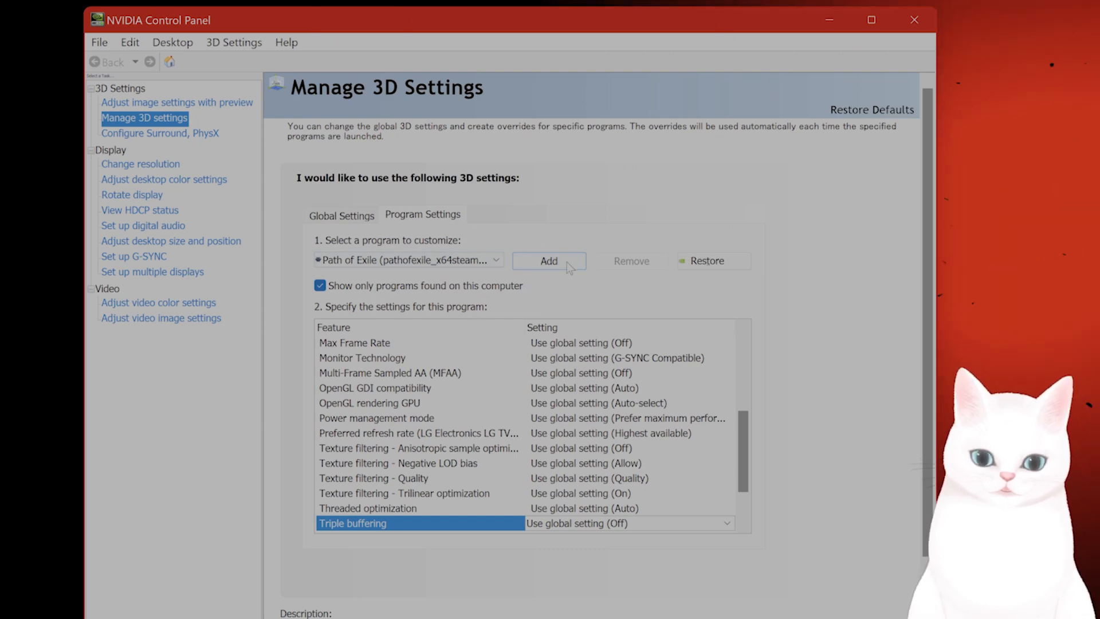
{"action": "left_click", "coordinate": [549, 262]}
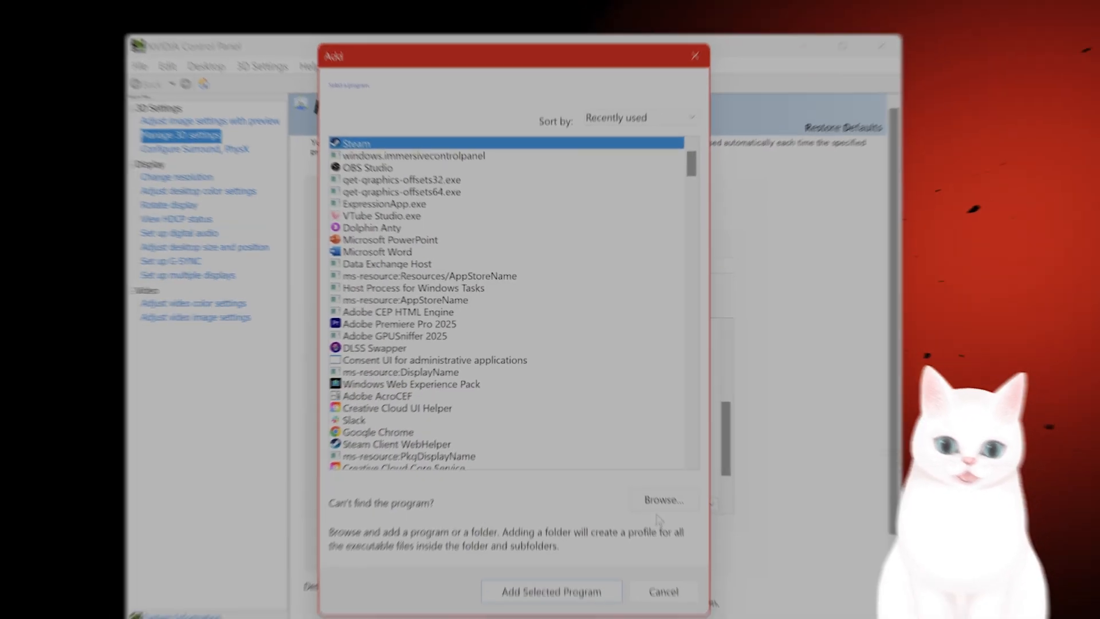
{"action": "left_click", "coordinate": [662, 500]}
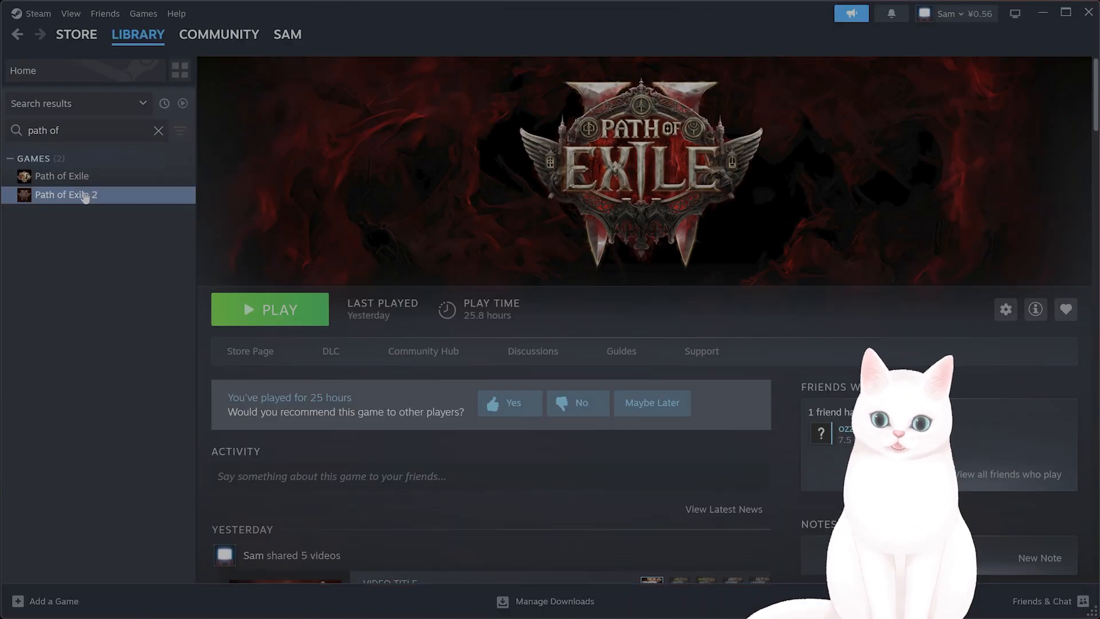
{"action": "left_click", "coordinate": [1005, 310]}
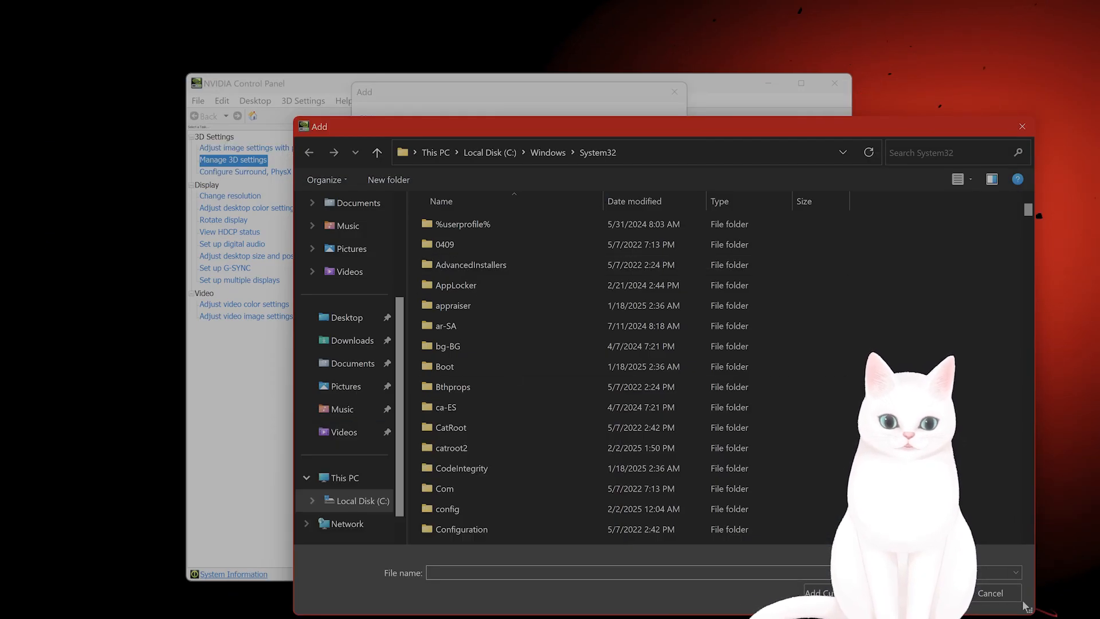
{"action": "left_click", "coordinate": [991, 593]}
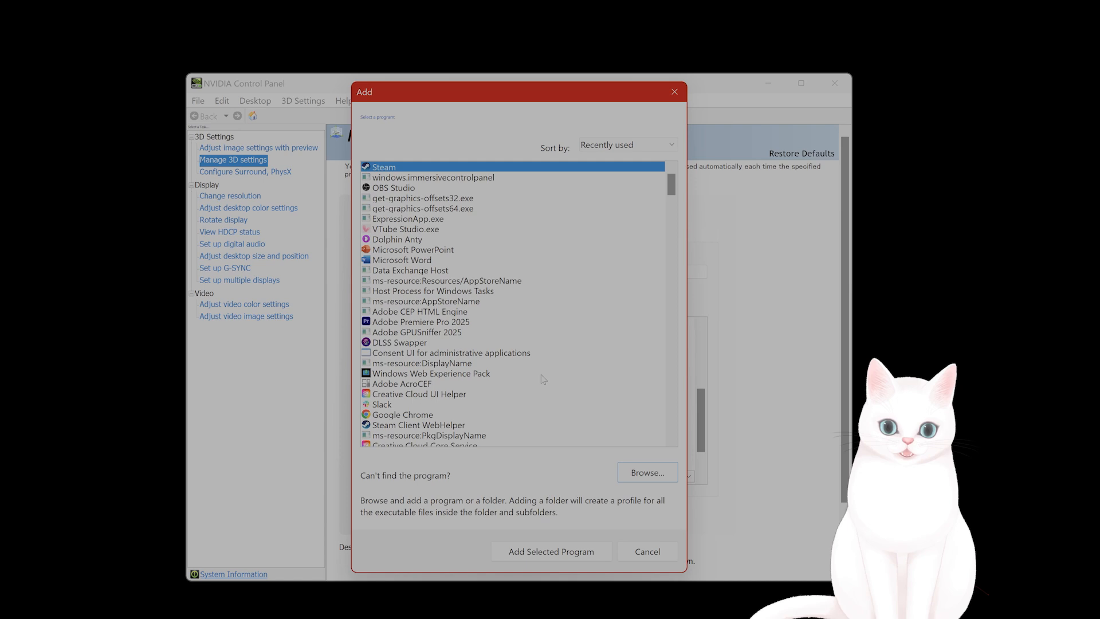
{"action": "left_click", "coordinate": [550, 551]}
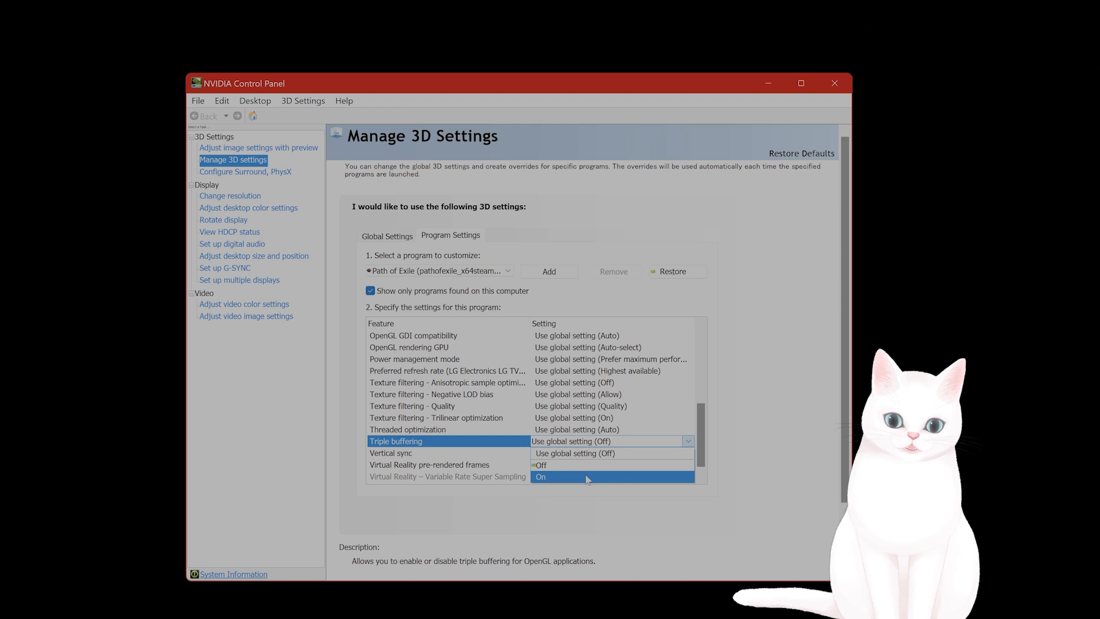
Set Triple buffering to On for the Path of Exile profile.
{"action": "left_click", "coordinate": [541, 478]}
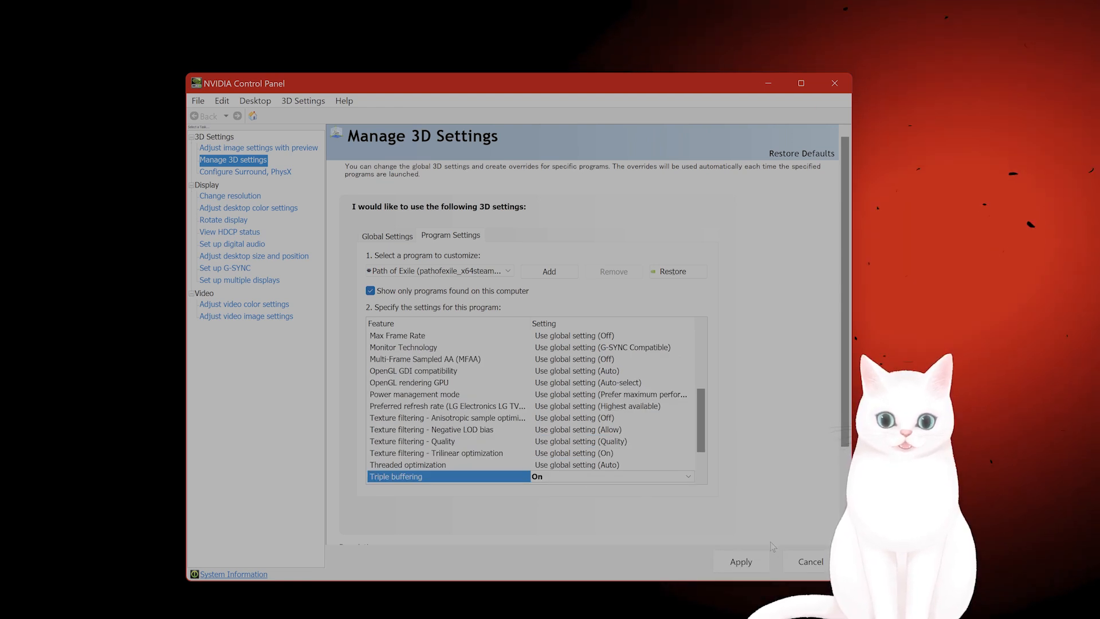